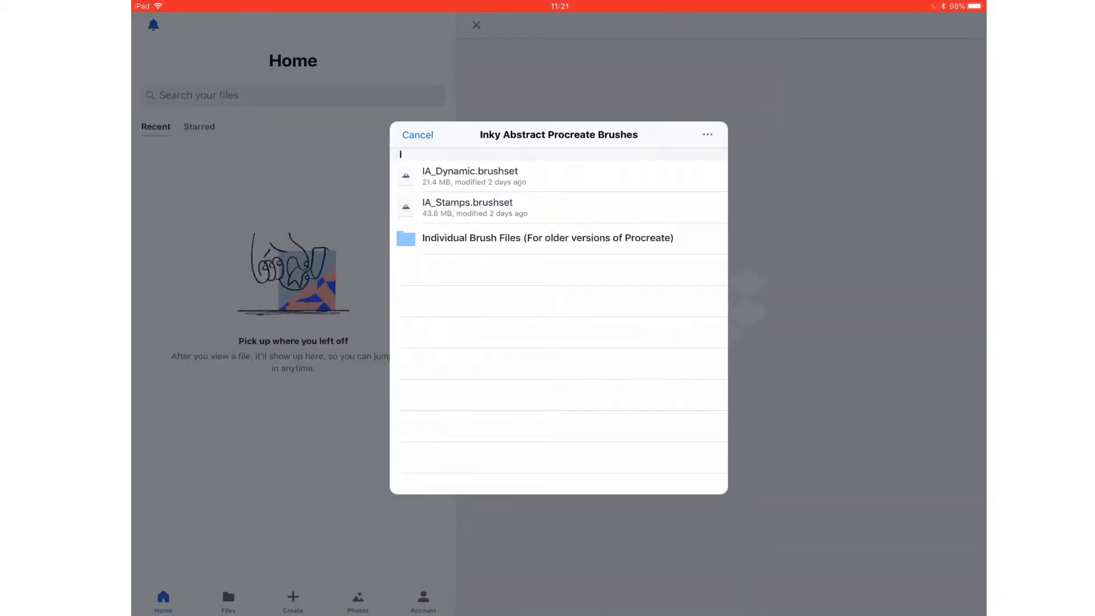
Open IA_Dynamic.brushset from the Inky Abstract Procreate Brushes shared folder.
left_click(469, 176)
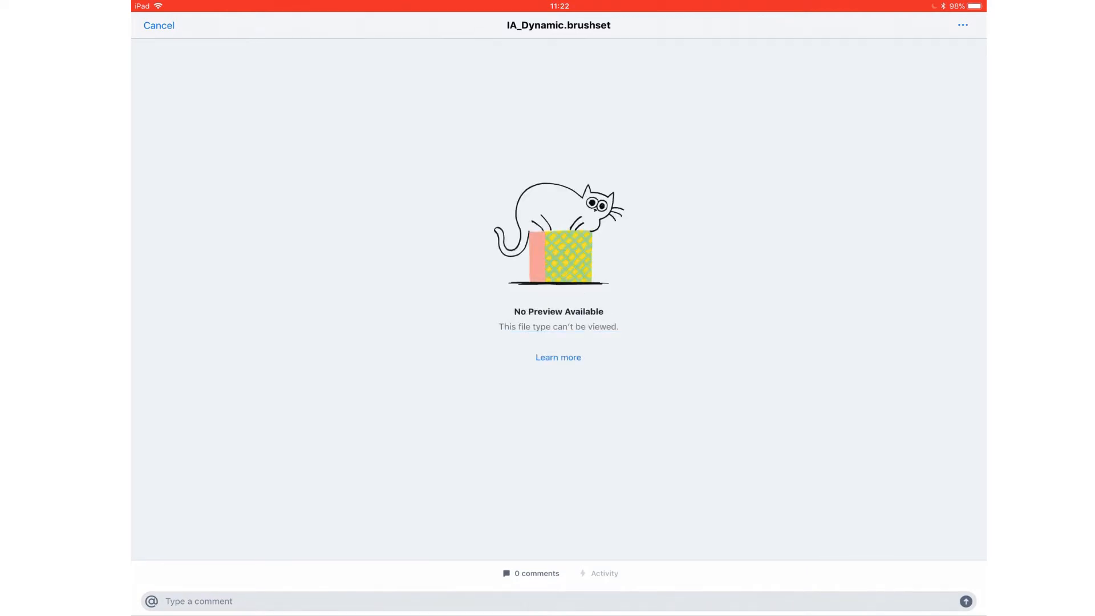
Export IA_Dynamic.brushset via the ··· menu to reach the iOS share sheet.
left_click(962, 25)
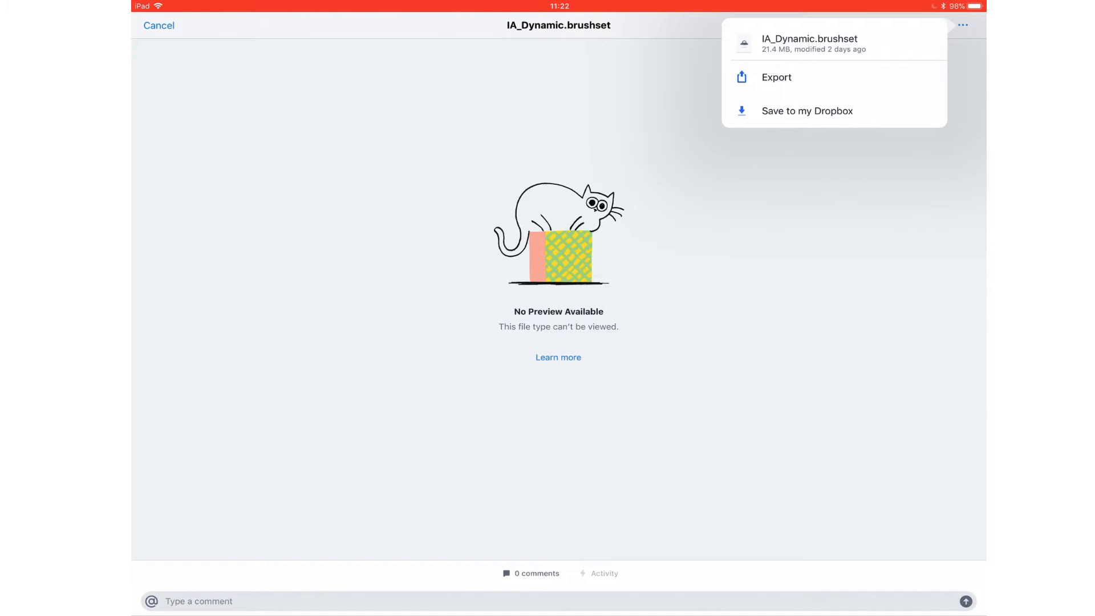
left_click(775, 77)
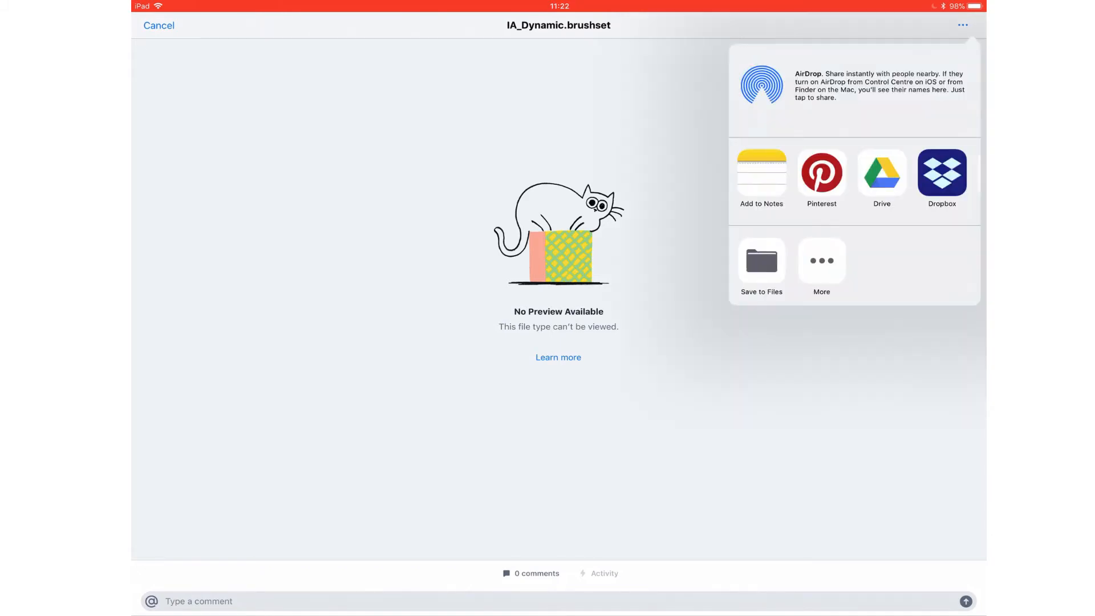
scroll("left", 3)
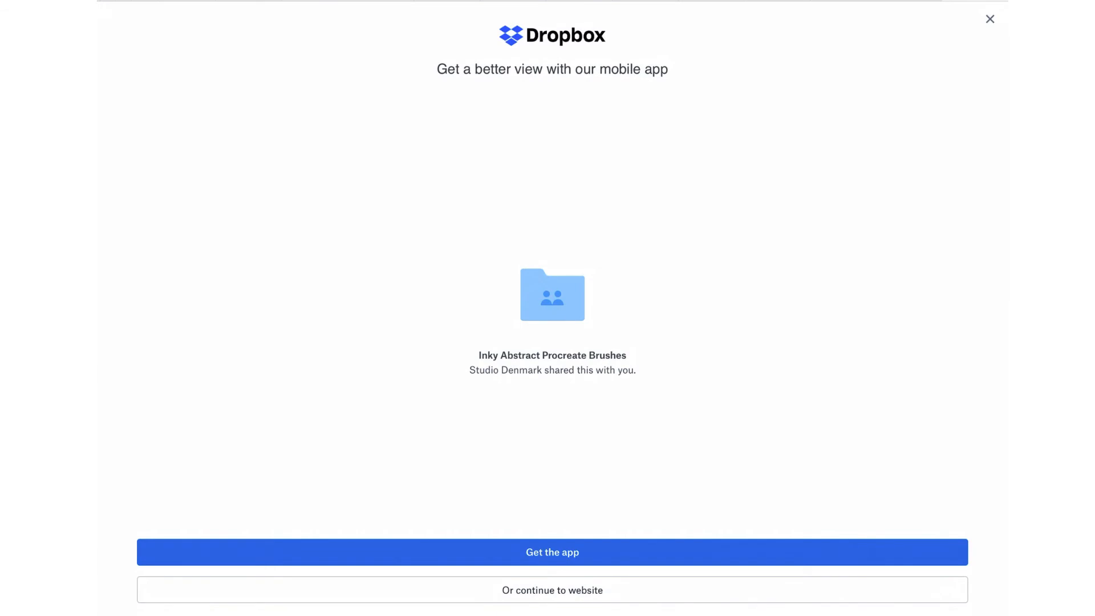
Skip the mobile app prompt with 'Or continue to website' to reach the file page.
left_click(551, 590)
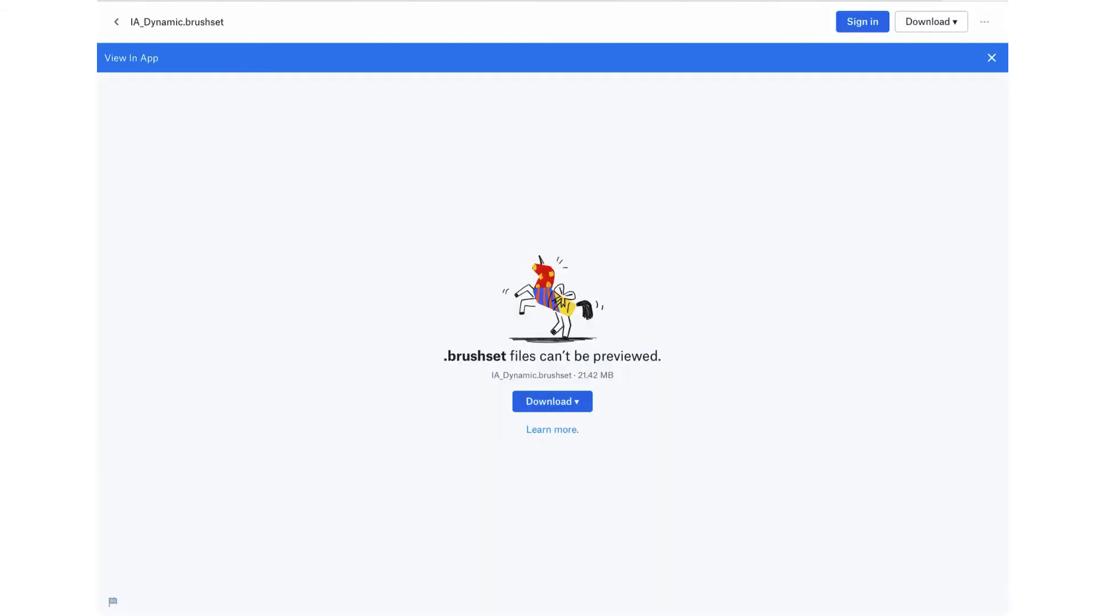
Download the 21.4 MB IA_Dynamic.brushset directly from the Dropbox website.
left_click(551, 401)
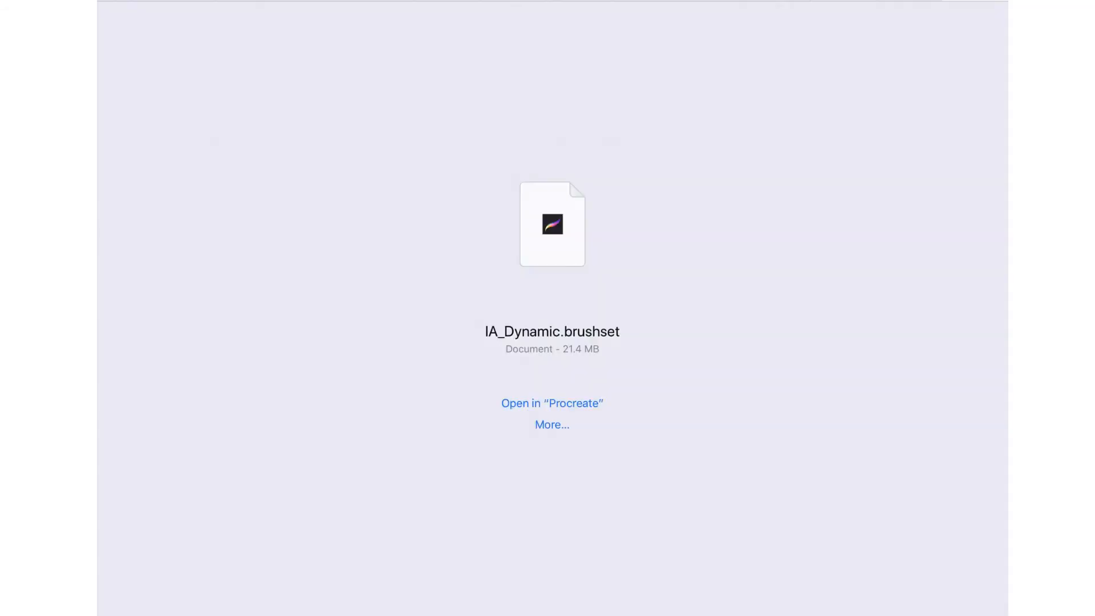
Send the downloaded IA_Dynamic.brushset into Procreate to import it as a brush set.
left_click(552, 403)
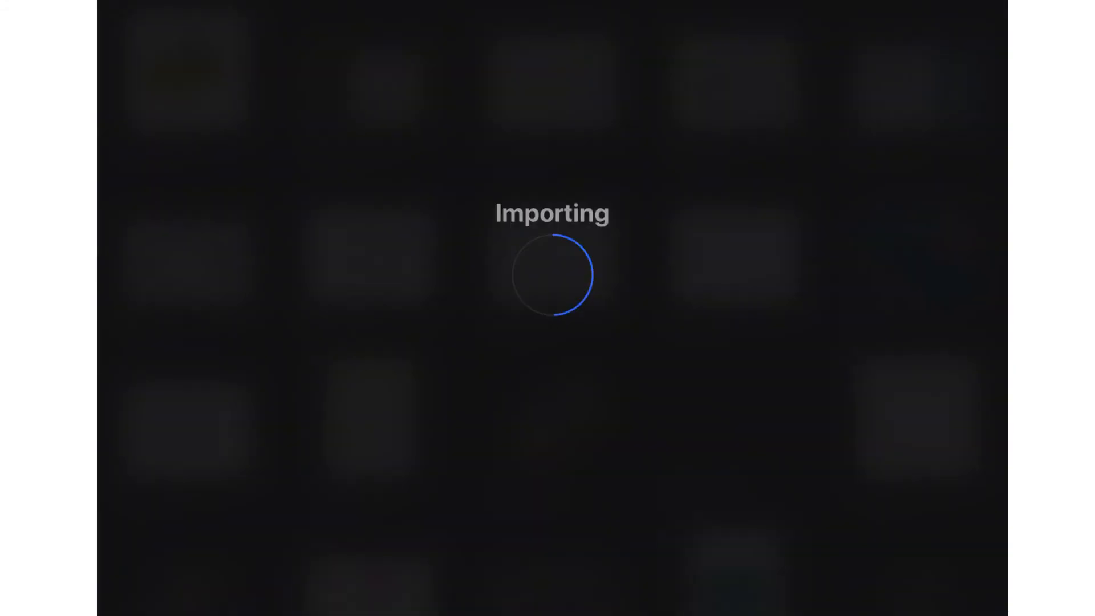